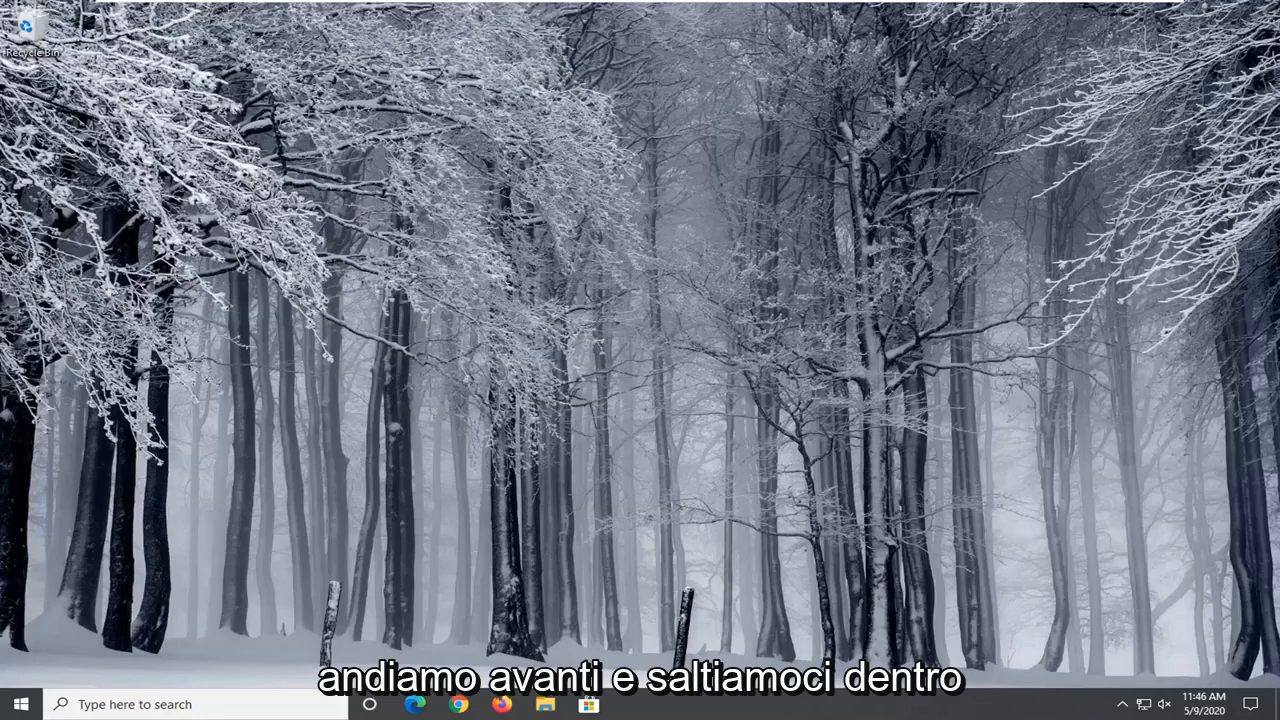
# Search the Start menu for 'contrl' and launch the Control Panel app
pyautogui.click(20, 703)
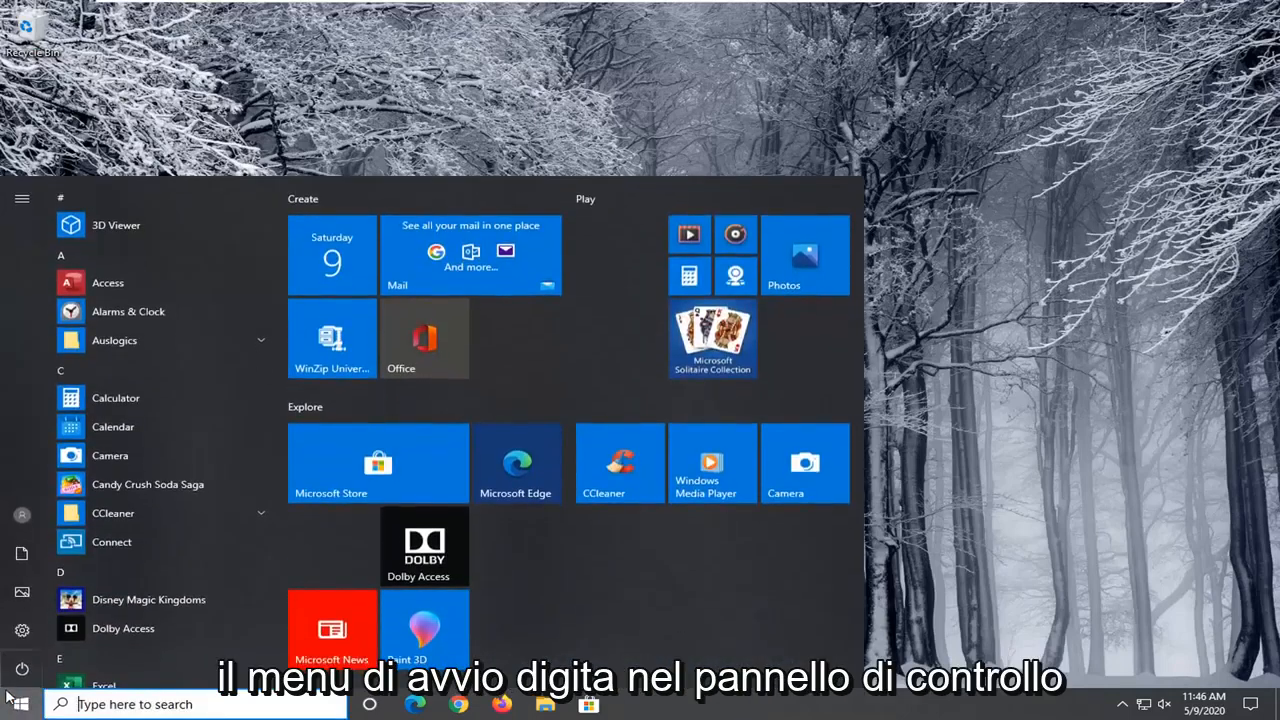
pyautogui.write('contrl')
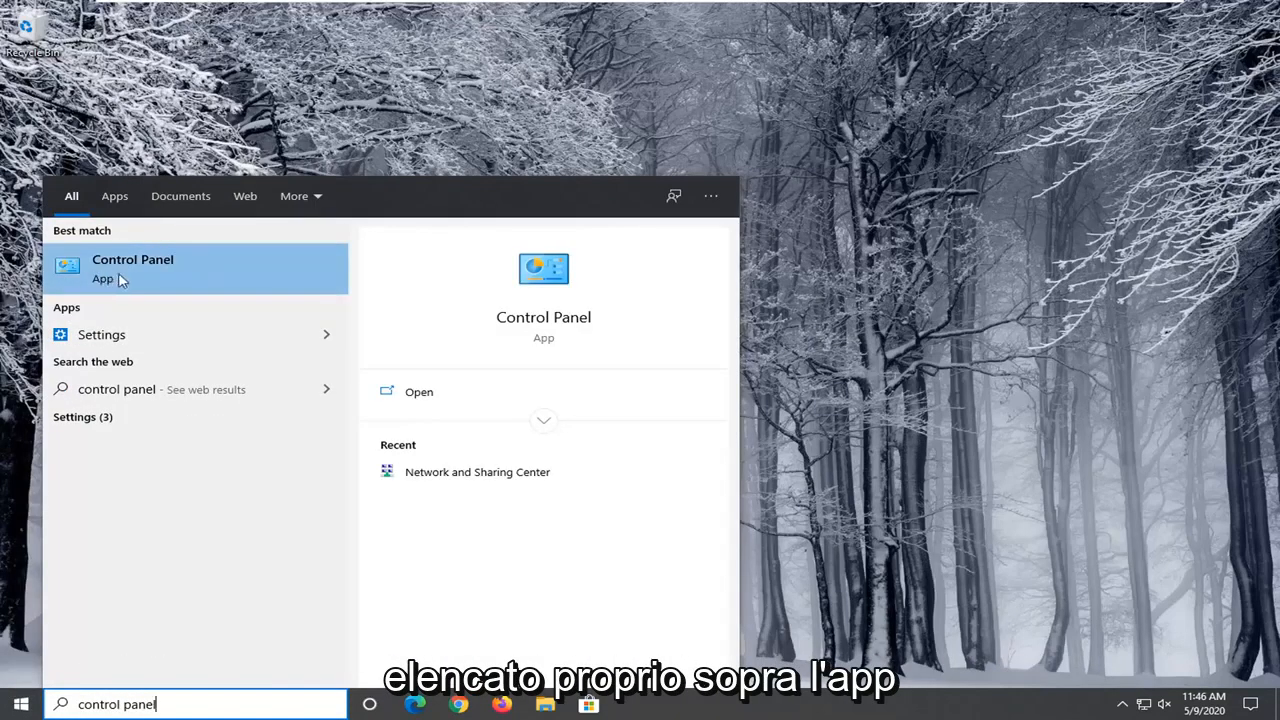
pyautogui.click(132, 259)
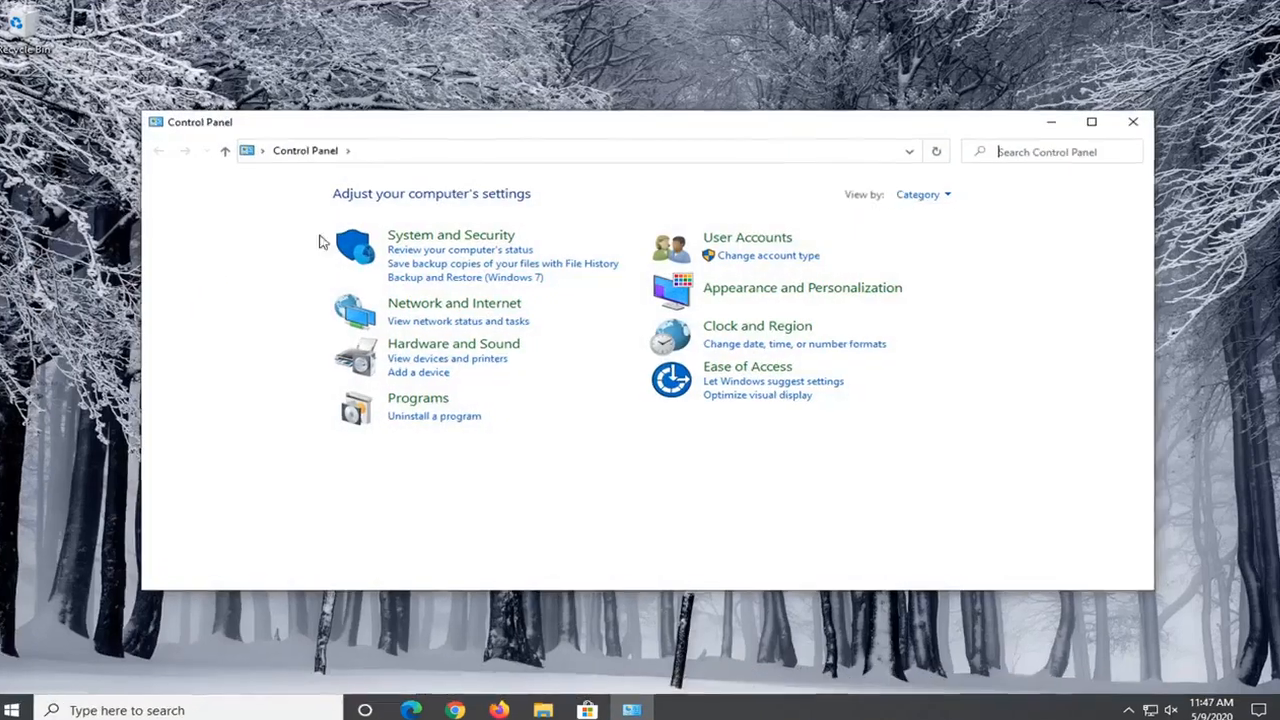
# Switch Control Panel to large icons, then edit the High performance plan in Power Options
pyautogui.click(917, 194)
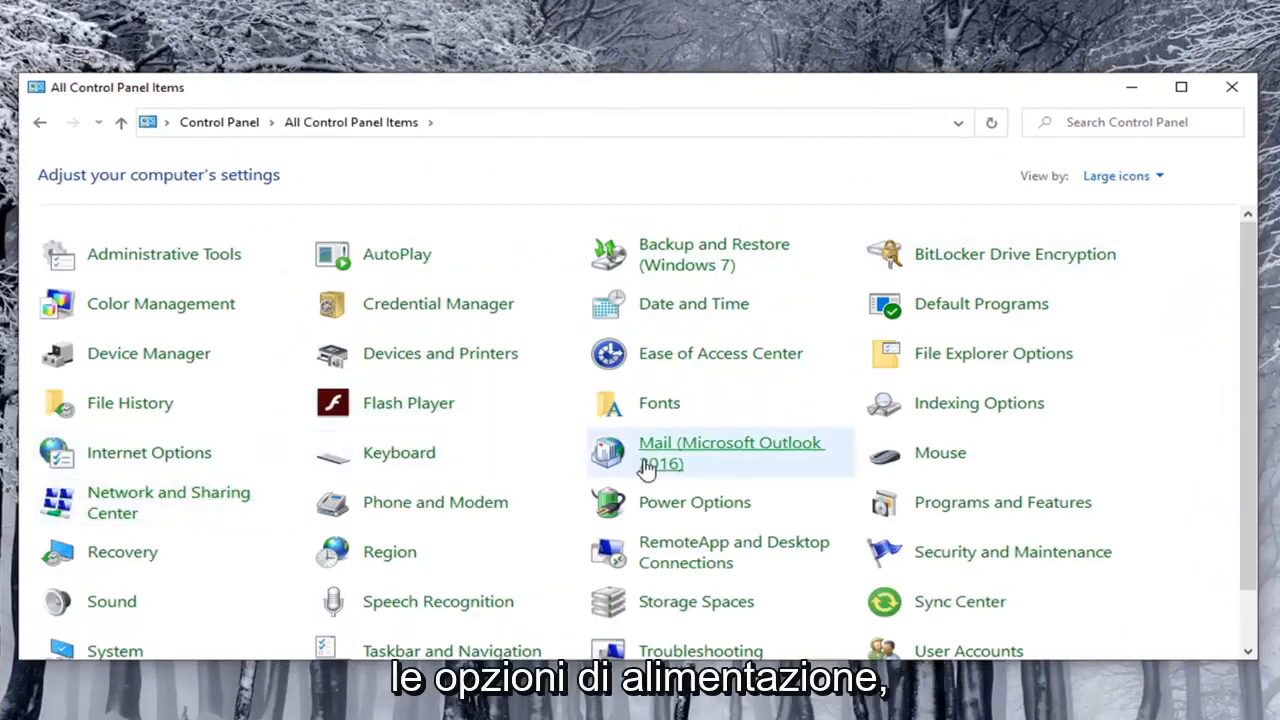
pyautogui.moveTo(694, 502)
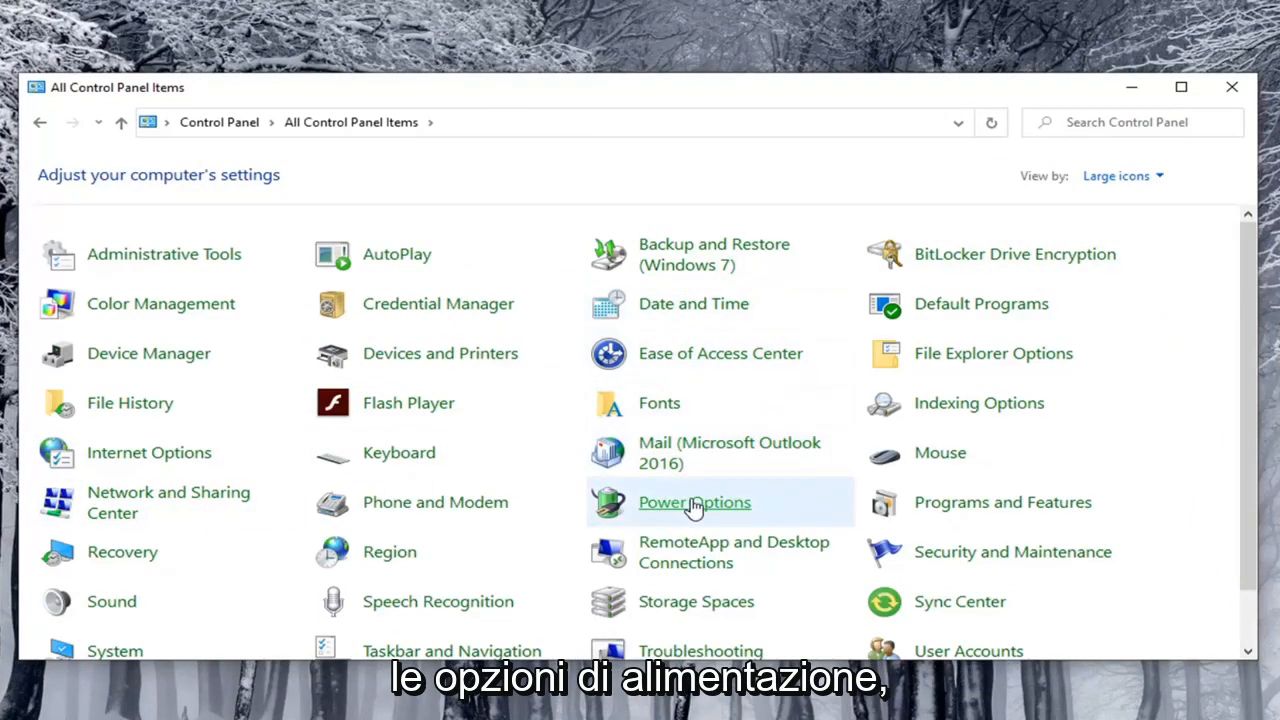
pyautogui.click(694, 502)
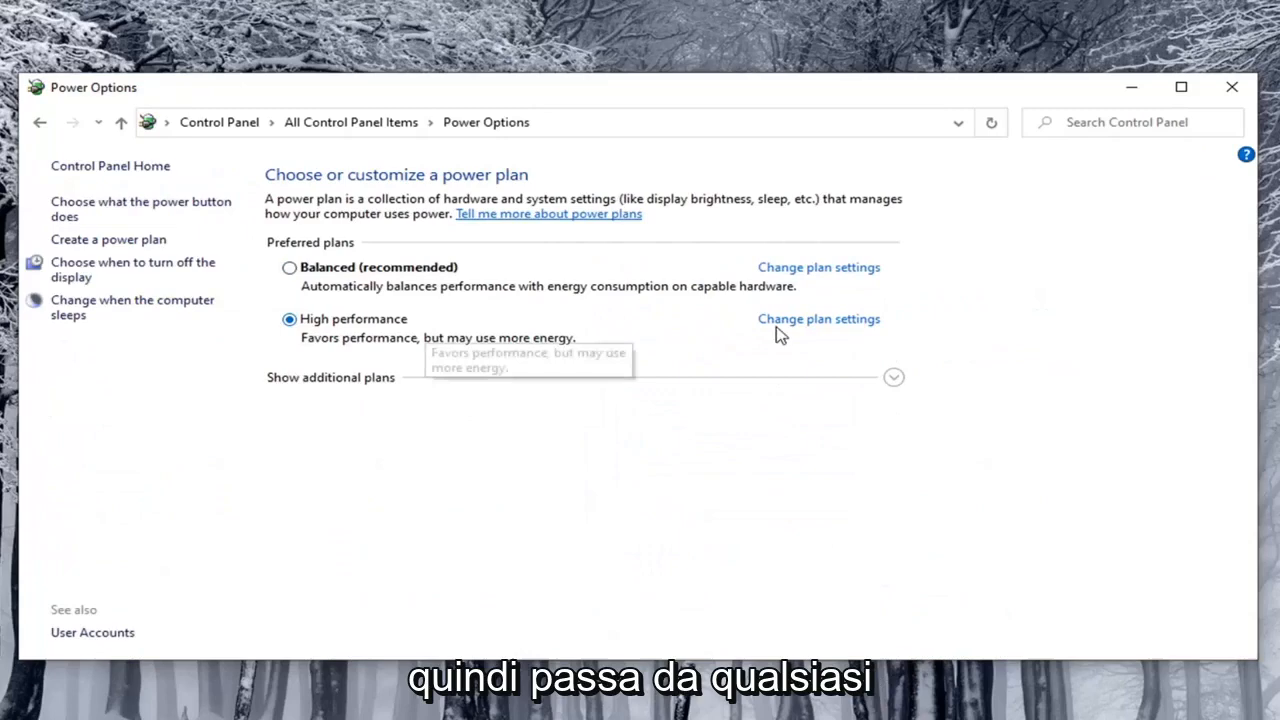
pyautogui.moveTo(833, 339)
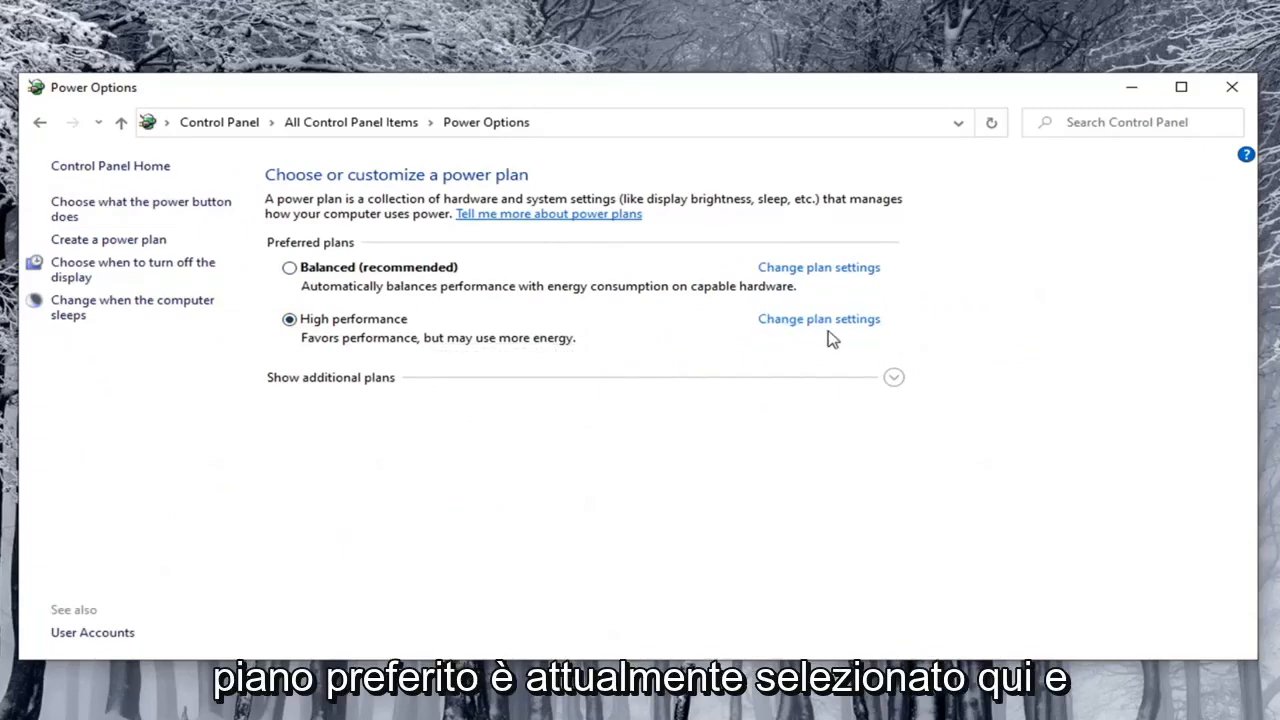
pyautogui.moveTo(818, 319)
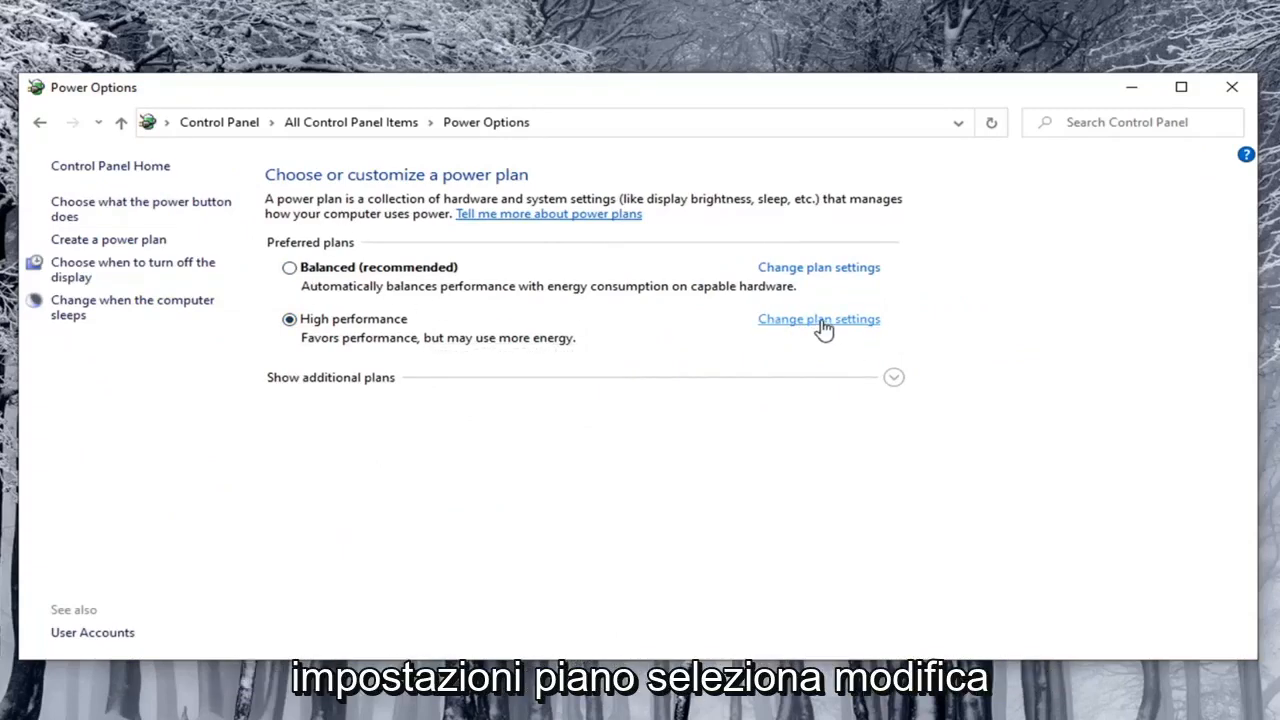
pyautogui.click(818, 319)
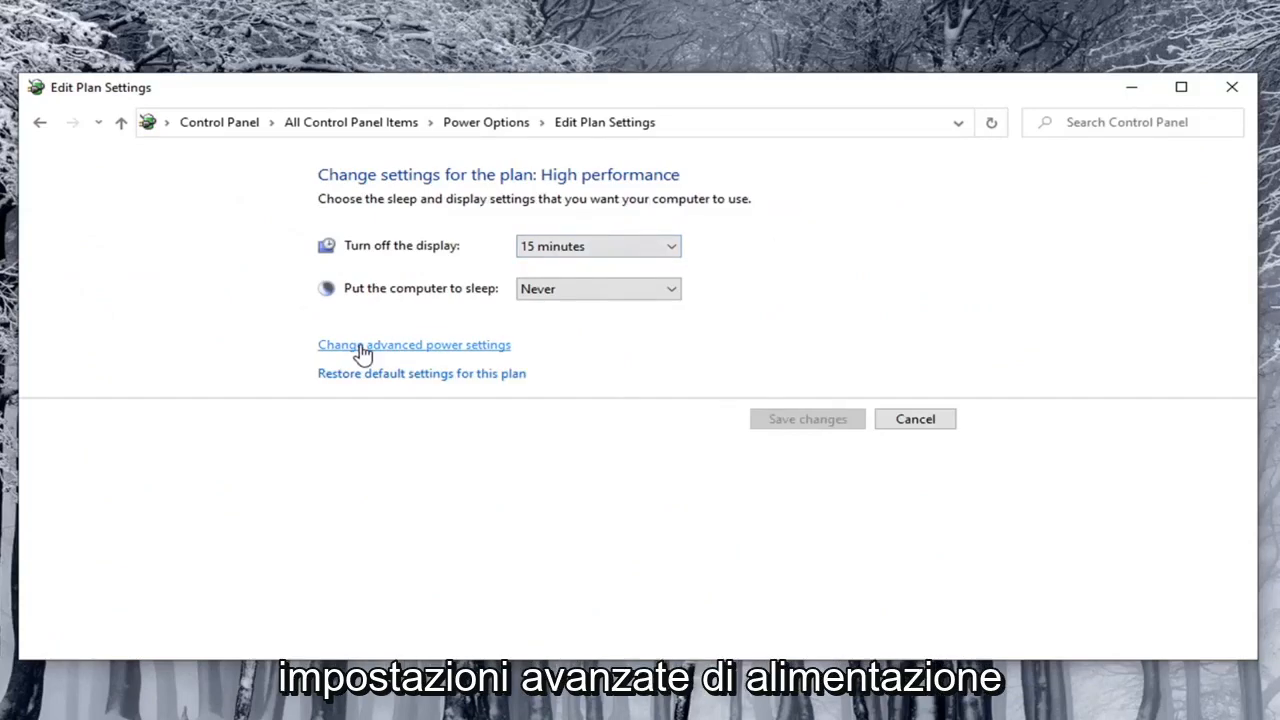
pyautogui.click(413, 344)
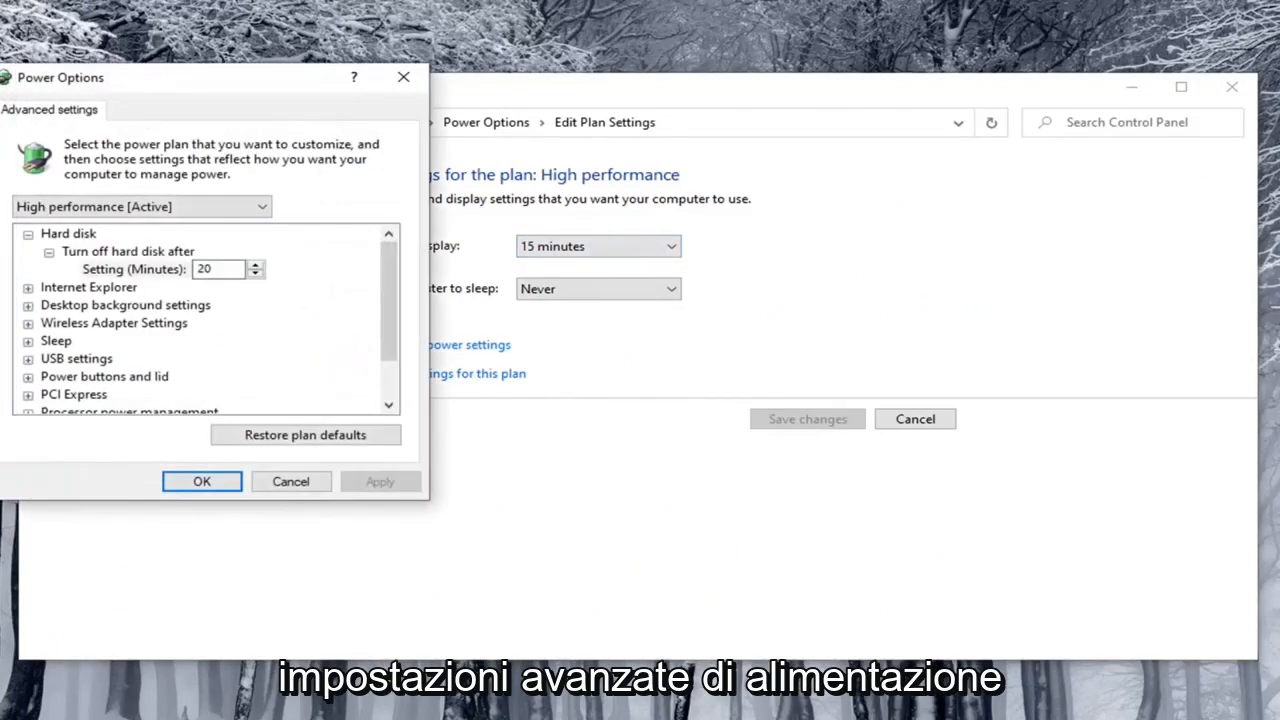
pyautogui.moveTo(340, 262)
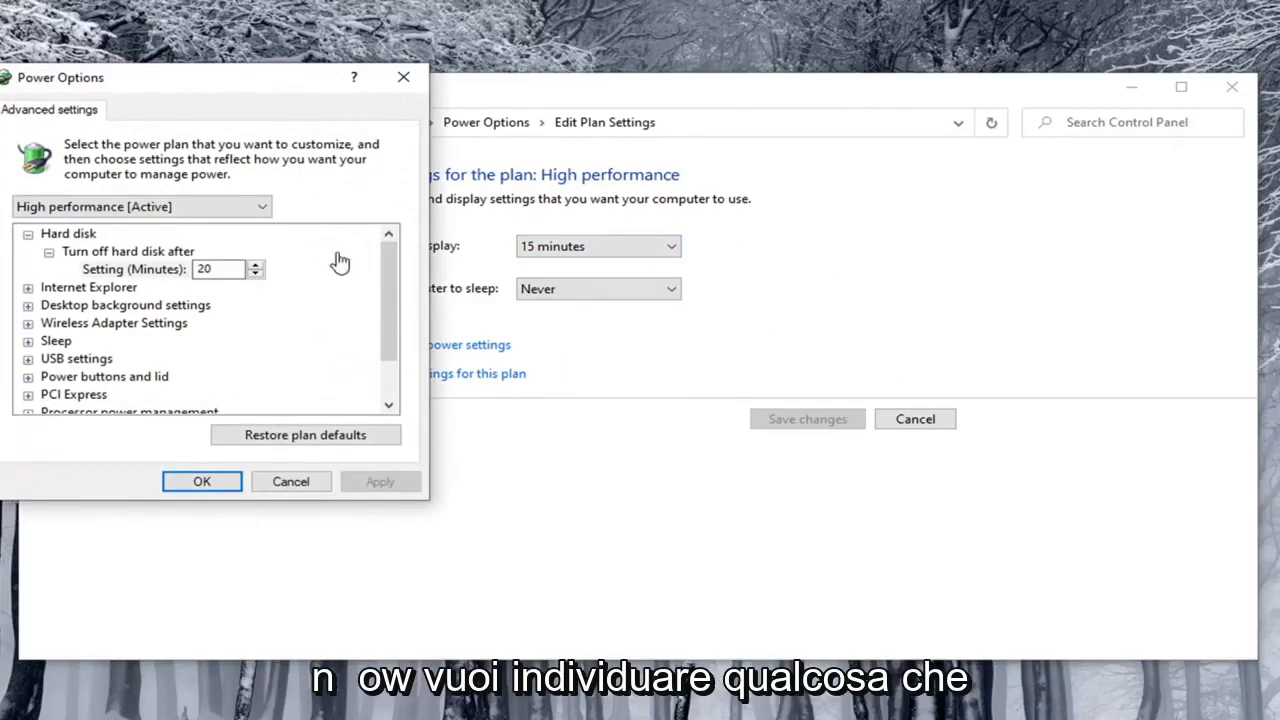
pyautogui.moveTo(160, 120)
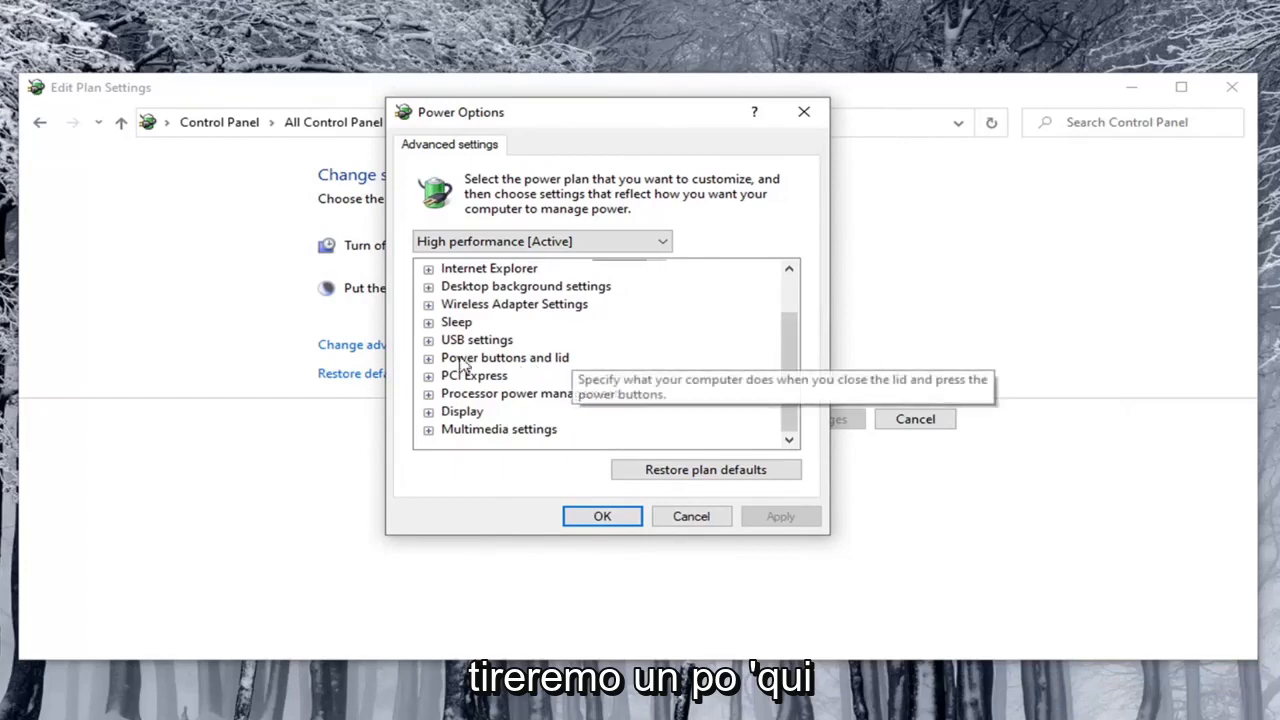
pyautogui.moveTo(462, 411)
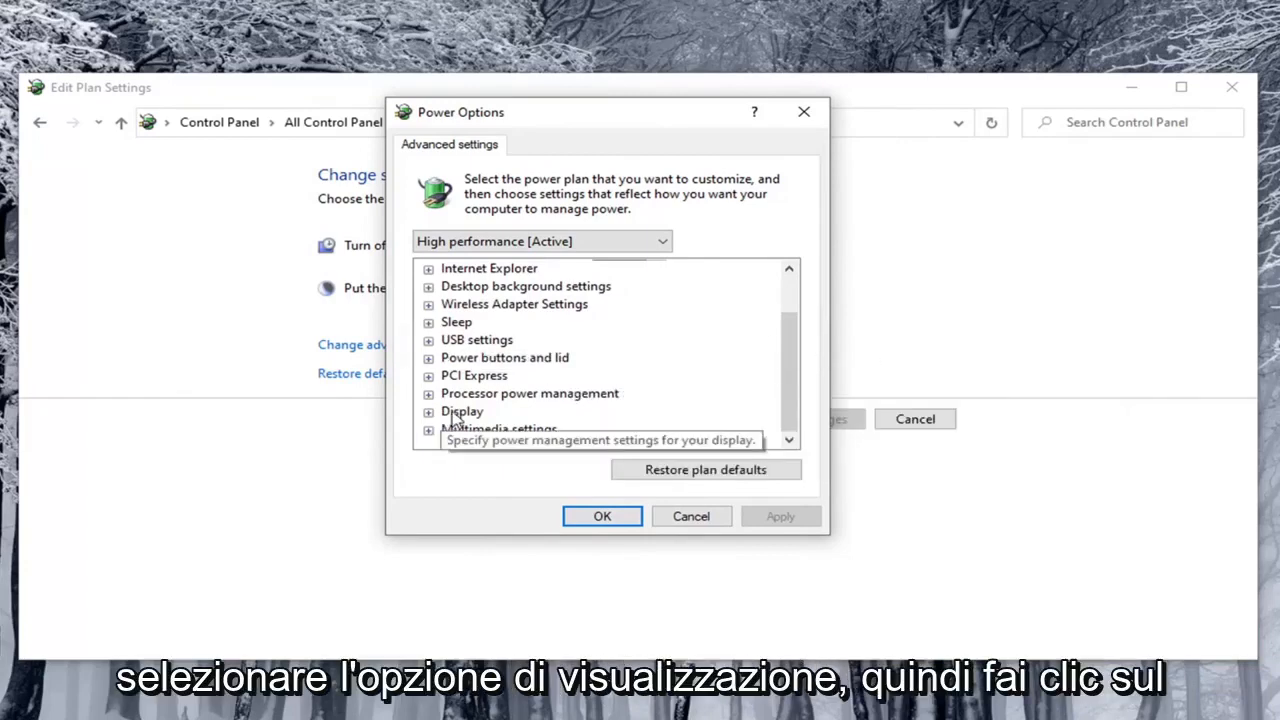
pyautogui.click(428, 411)
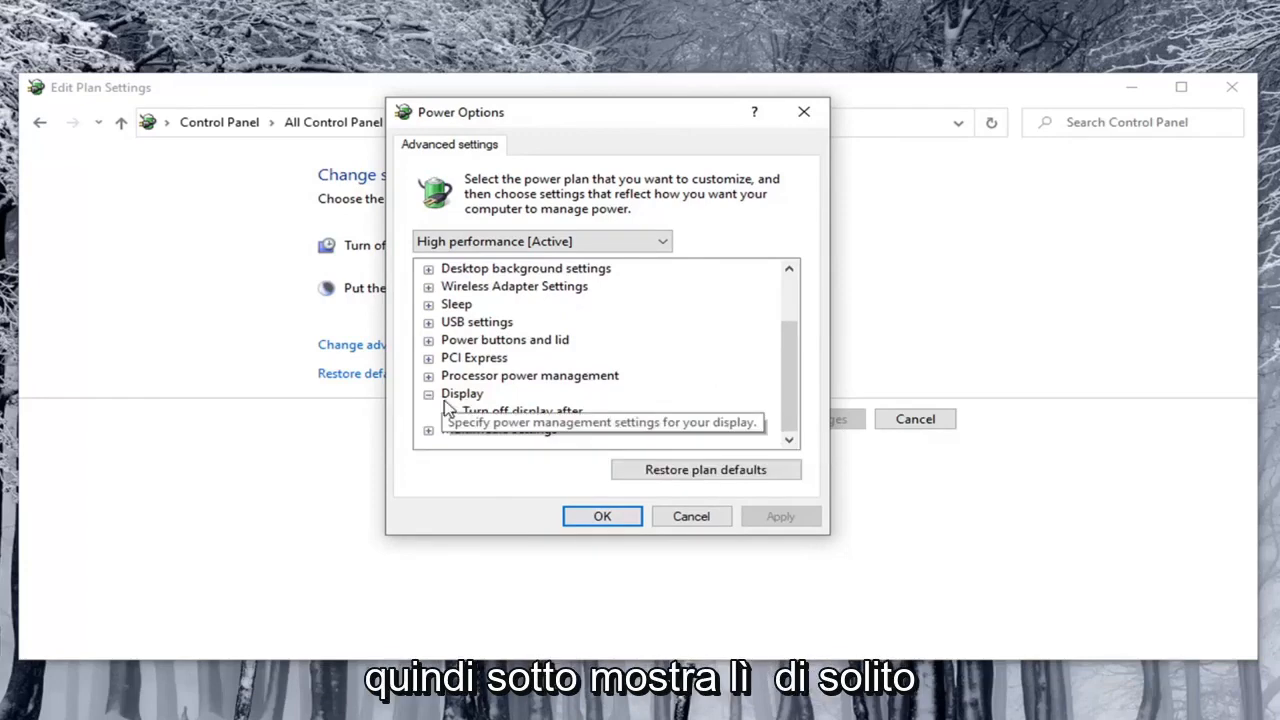
pyautogui.moveTo(498, 428)
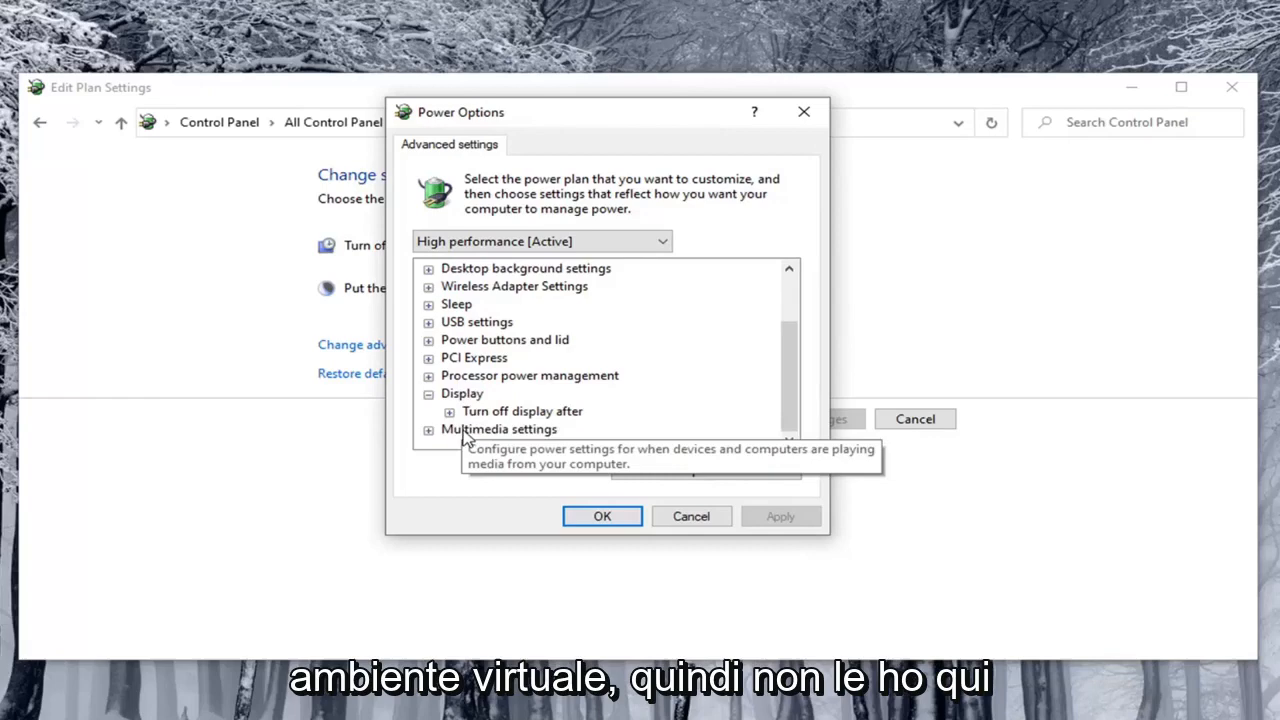
pyautogui.moveTo(480, 414)
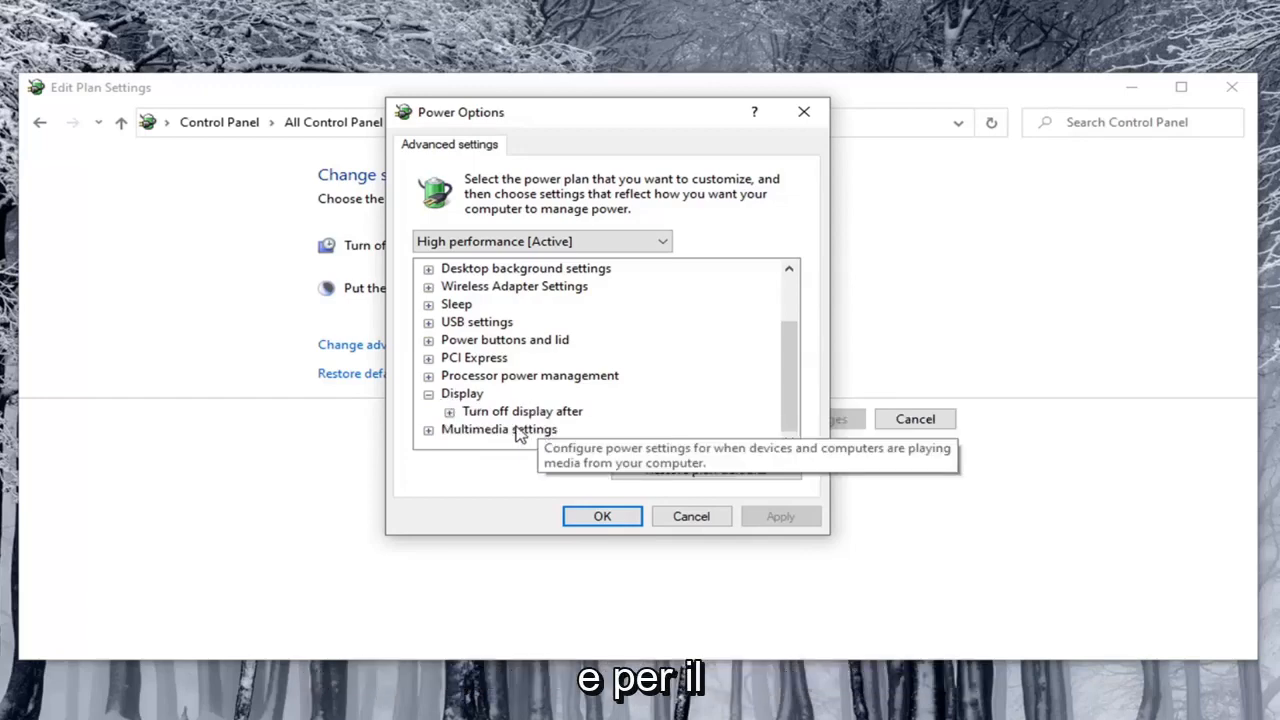
pyautogui.moveTo(519, 411)
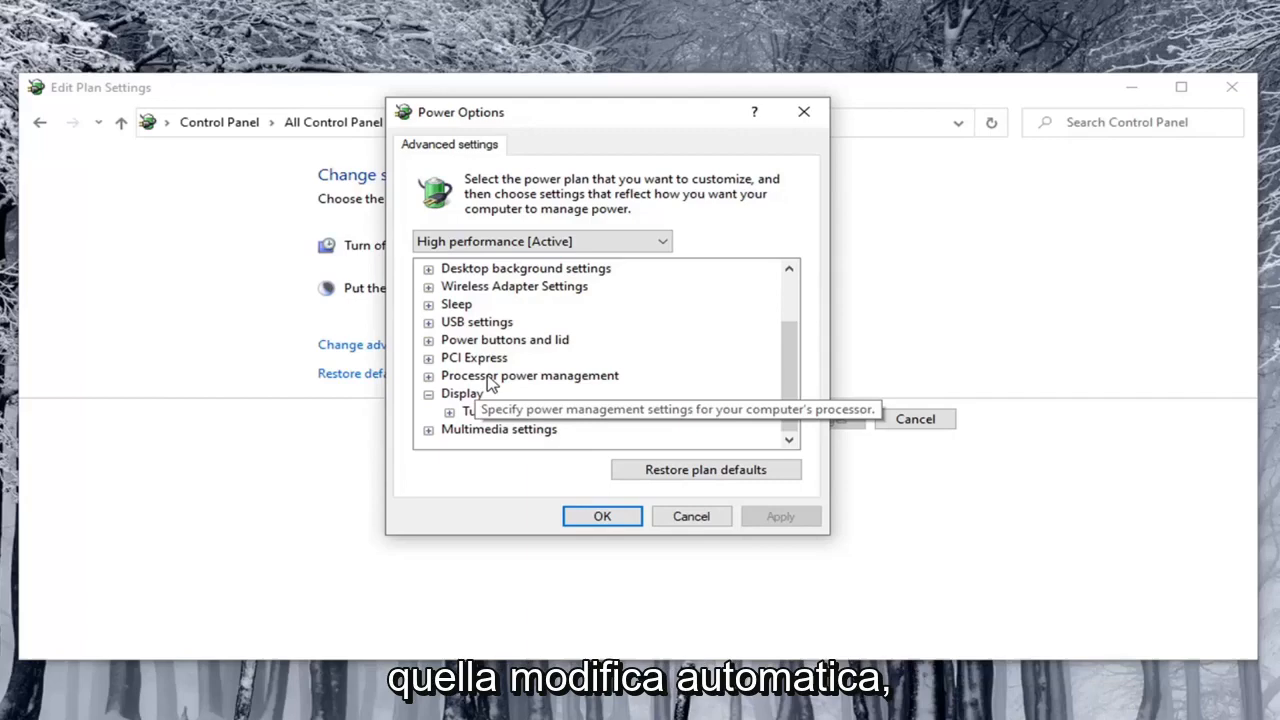
pyautogui.moveTo(515, 377)
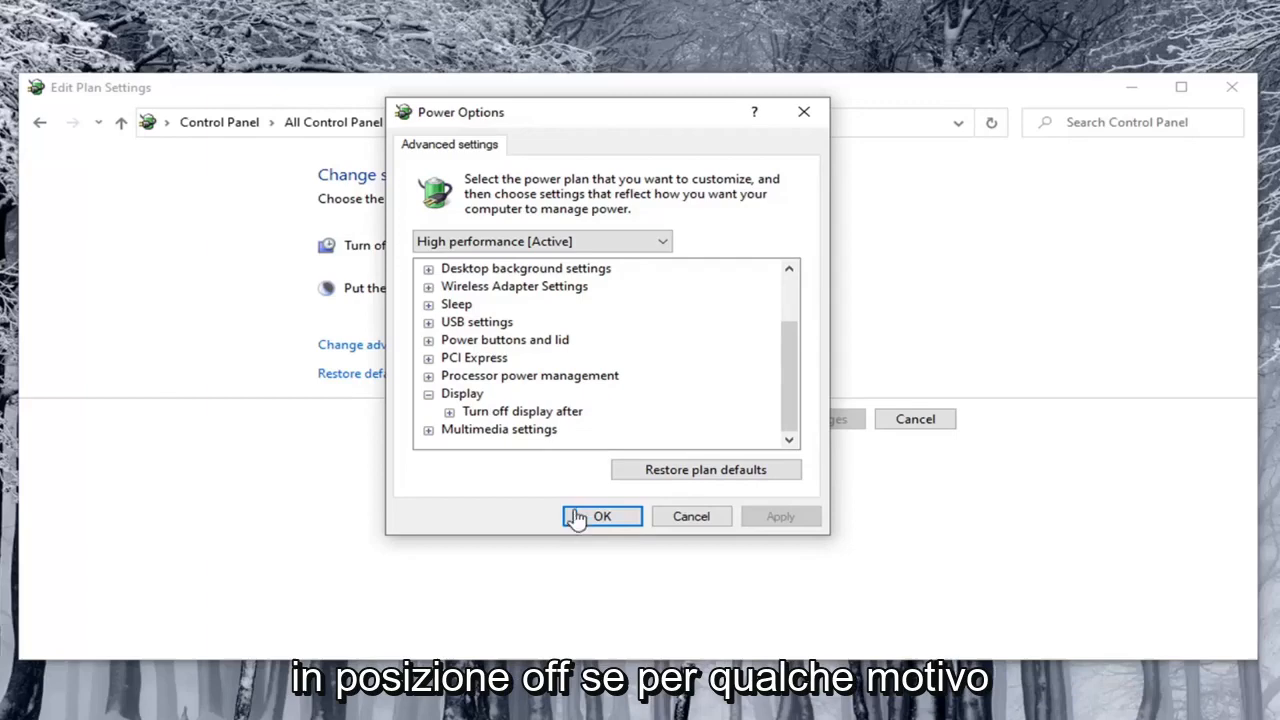
pyautogui.click(601, 516)
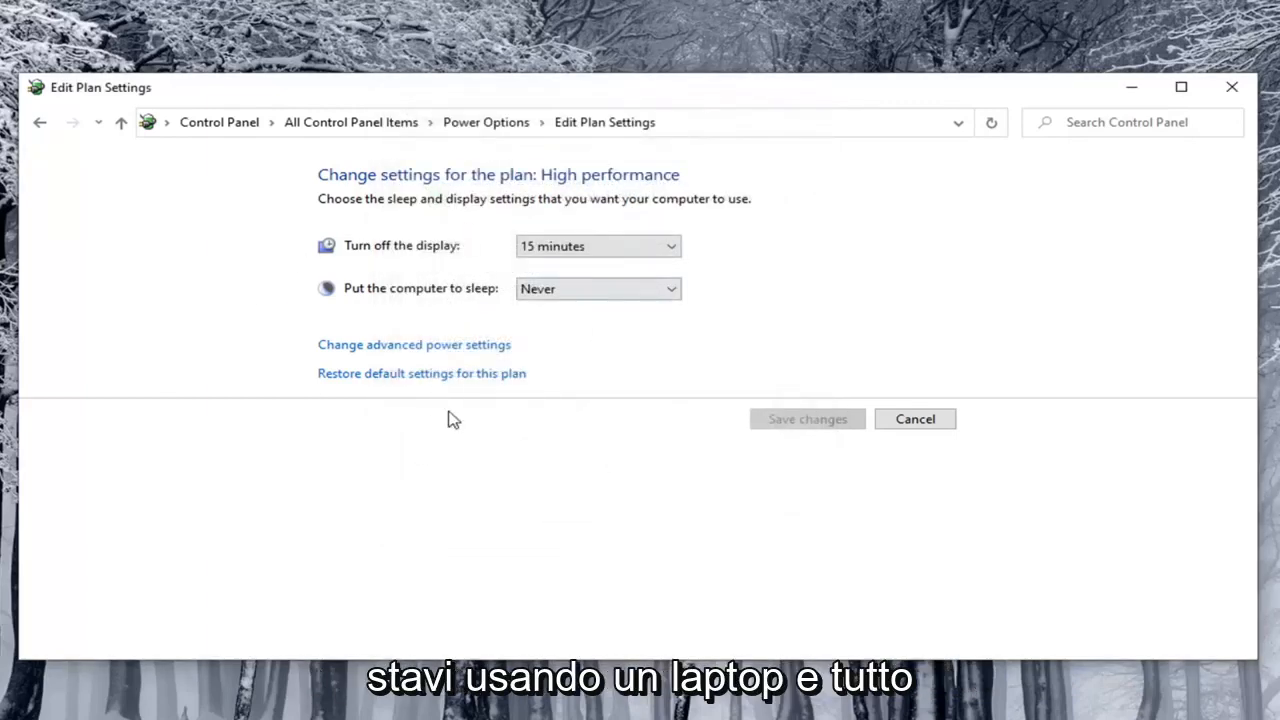
pyautogui.moveTo(520, 362)
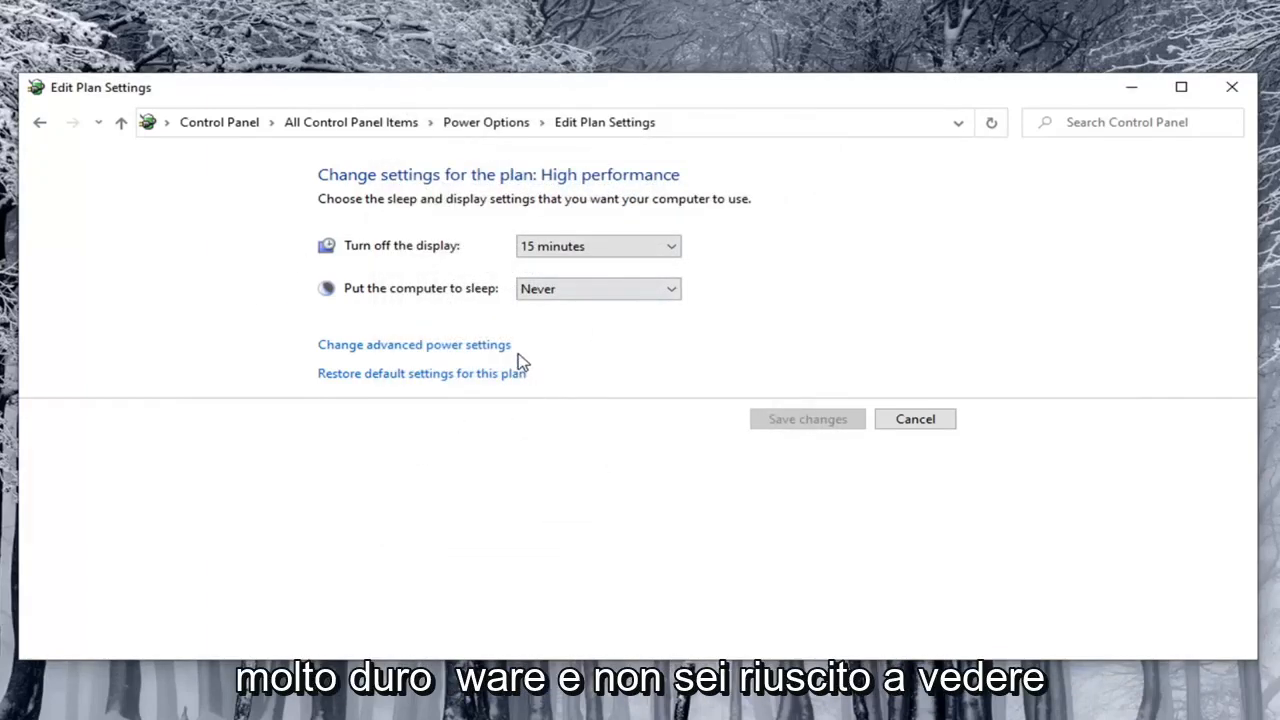
# Close the Edit Plan Settings window
pyautogui.click(1232, 87)
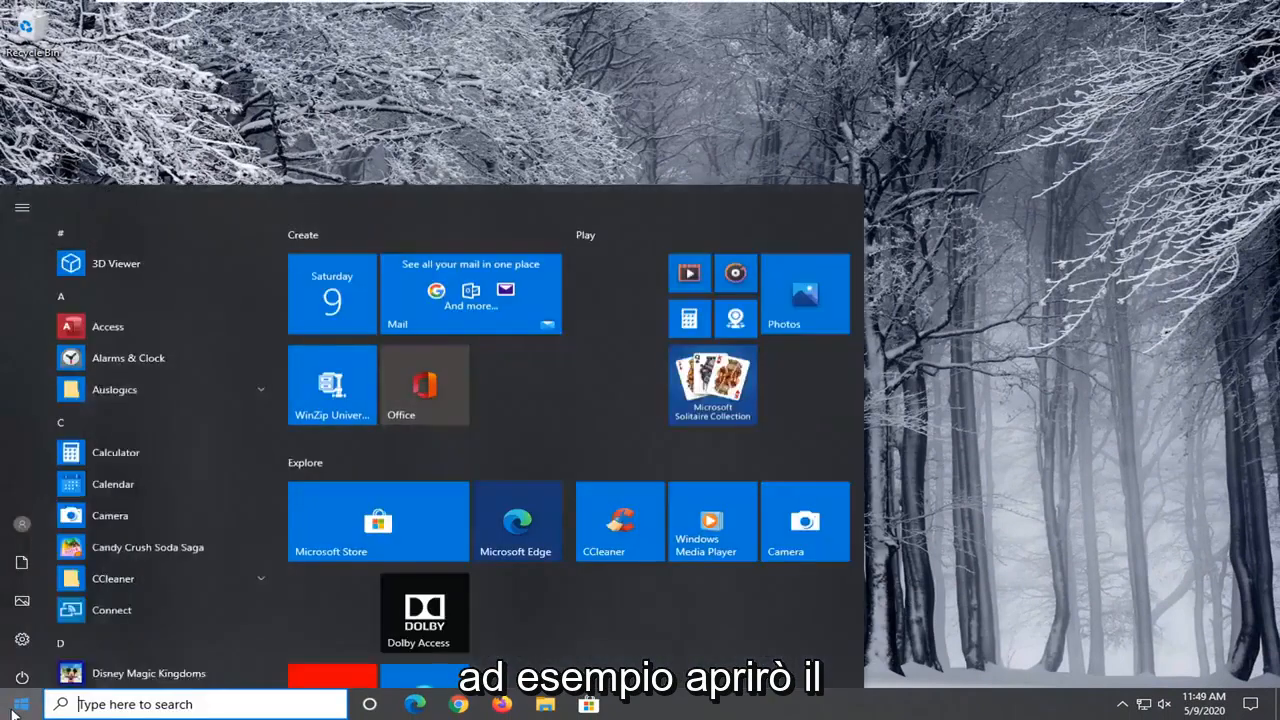
# Search 'cmd' and run Command Prompt as administrator
pyautogui.write('cmd')
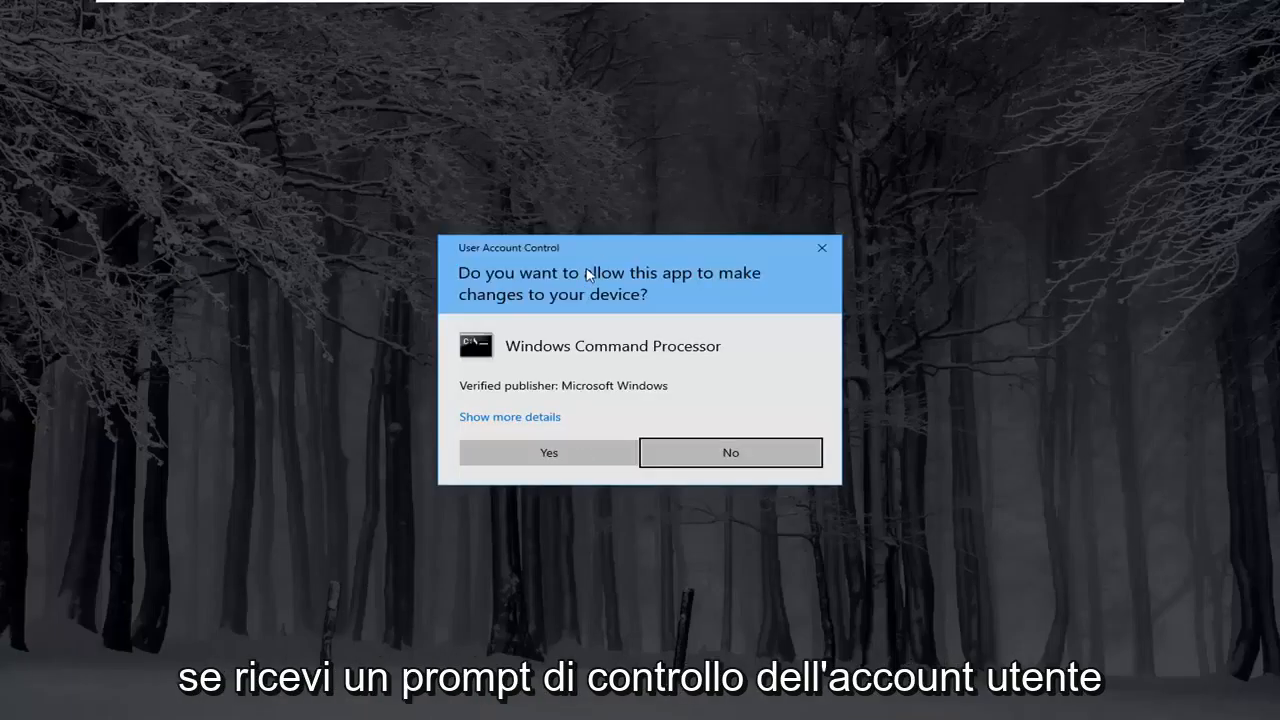
pyautogui.click(548, 452)
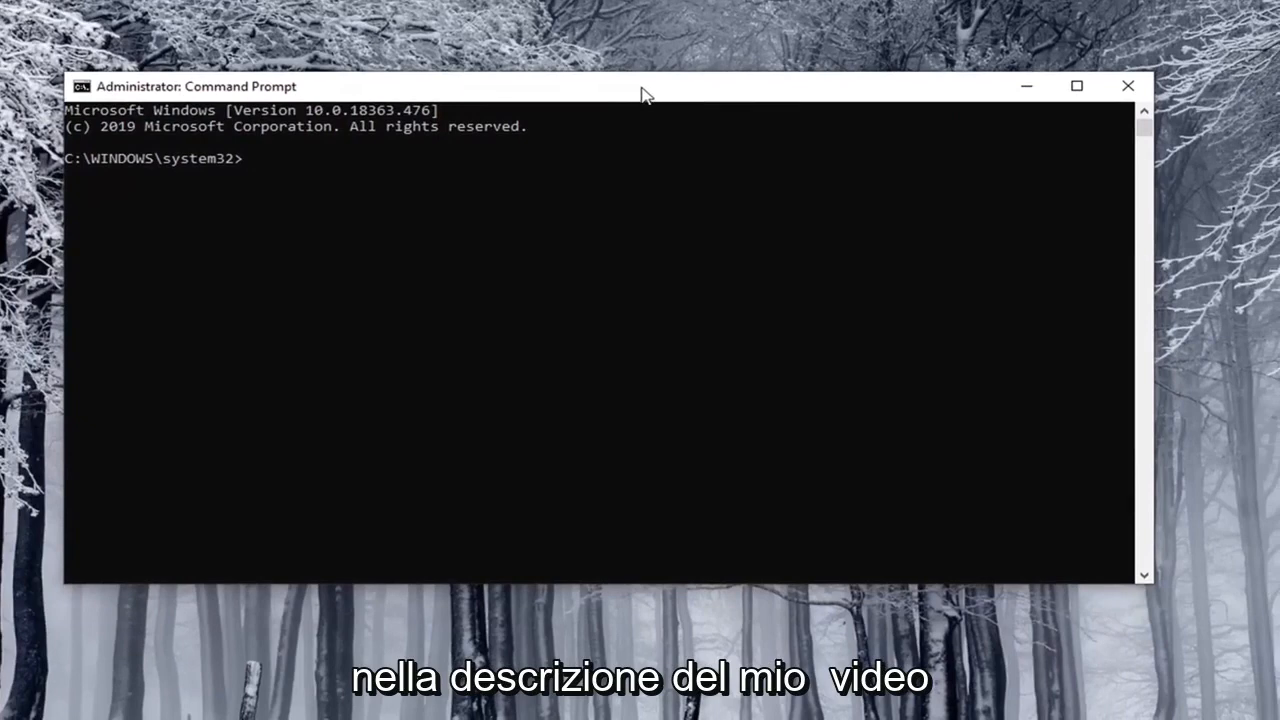
# Paste the setdcvalueindex and setacvalueindex powercfg commands, setting adaptive brightness to 0
pyautogui.rightClick(640, 86)
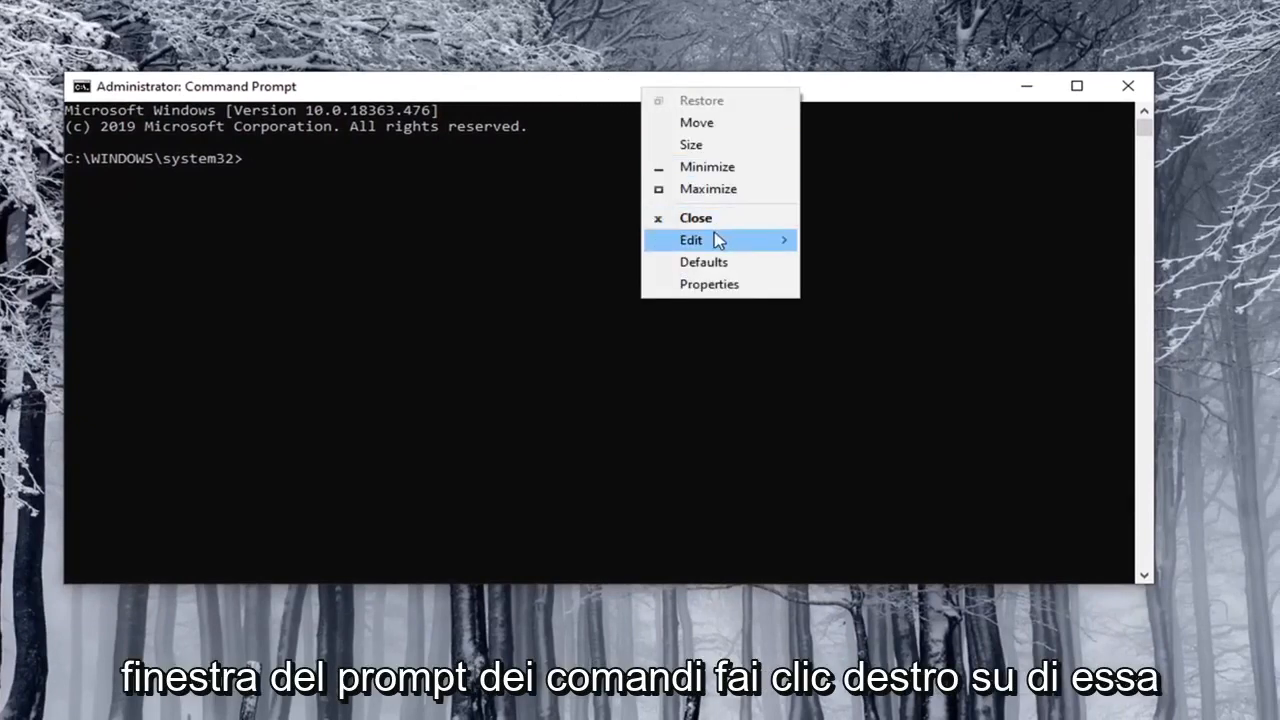
pyautogui.click(690, 239)
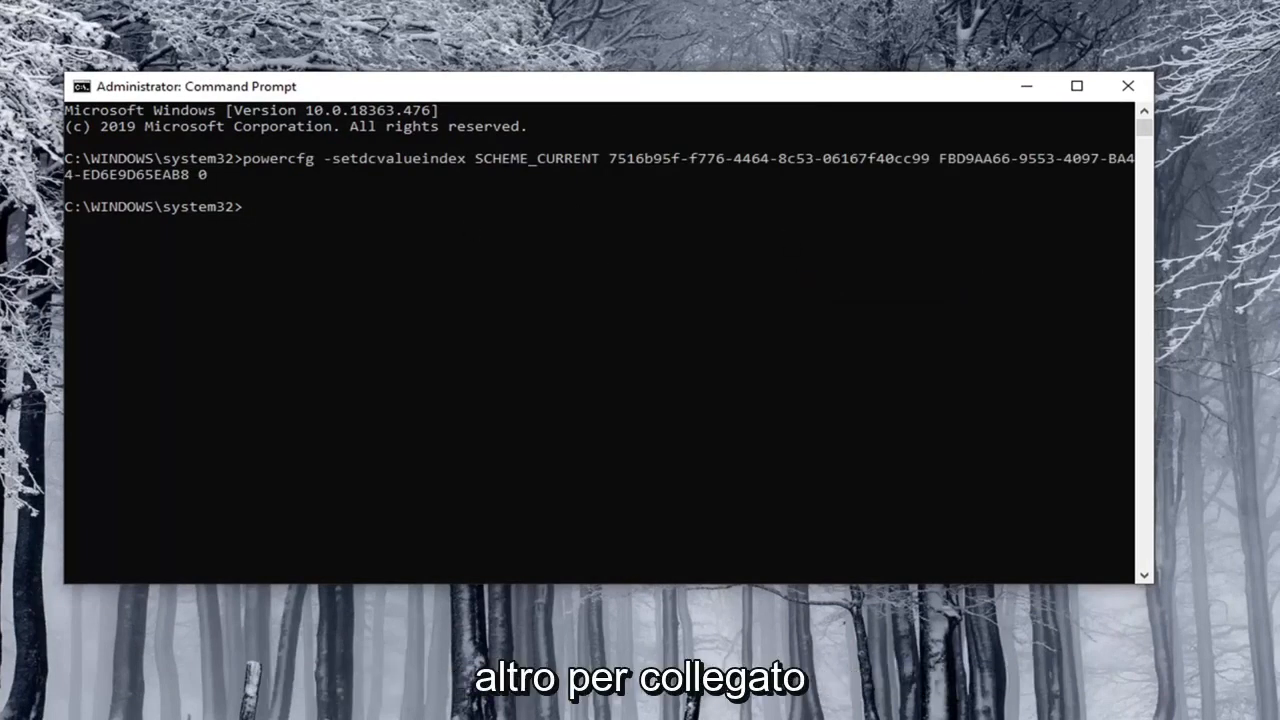
pyautogui.rightClick(190, 86)
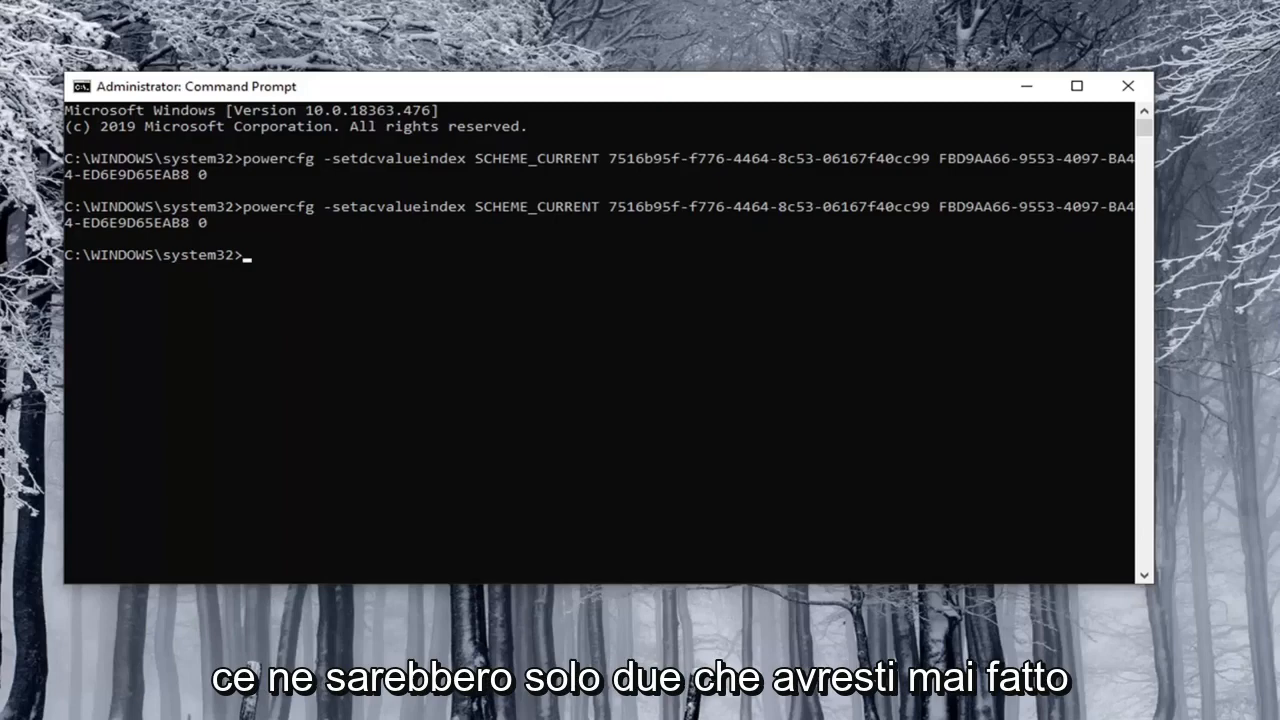
pyautogui.moveTo(220, 406)
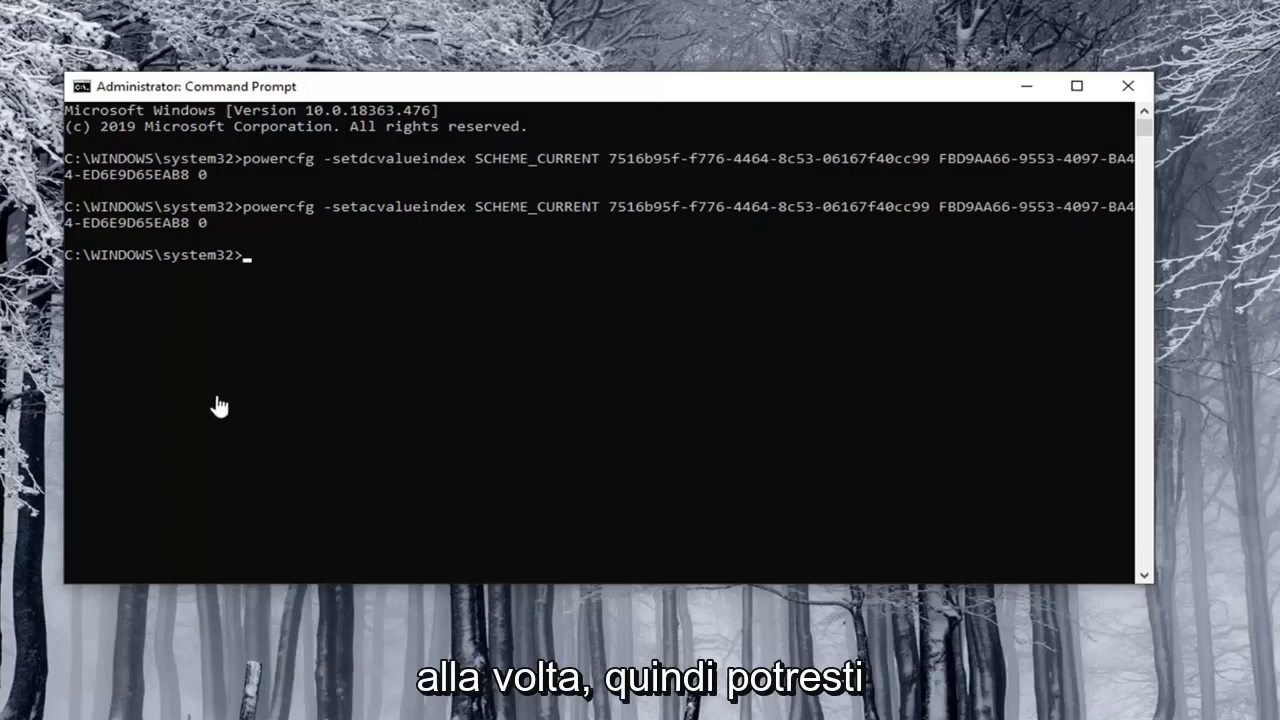